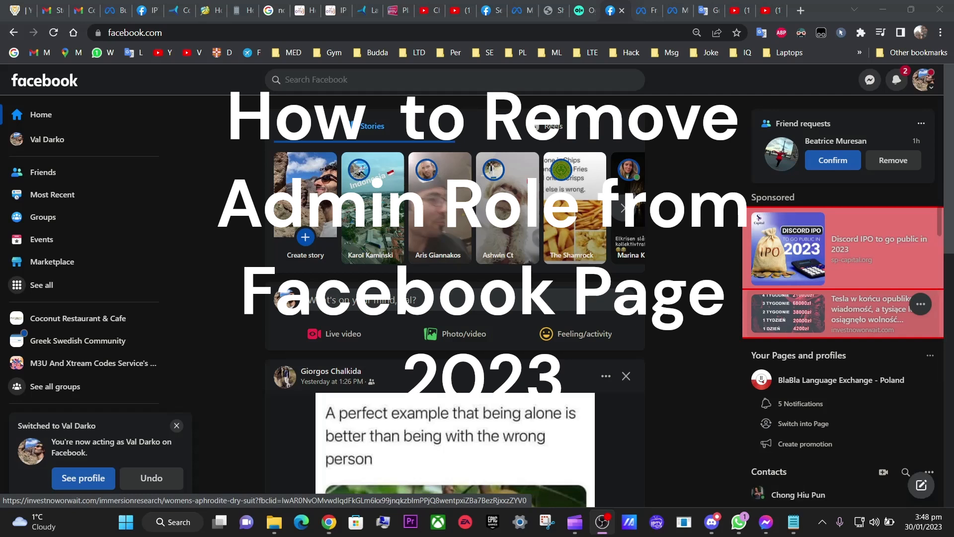
- Switch the active profile to the BlaBla Language Exchange - Sweden page from the account menu's profile list
click(176, 424)
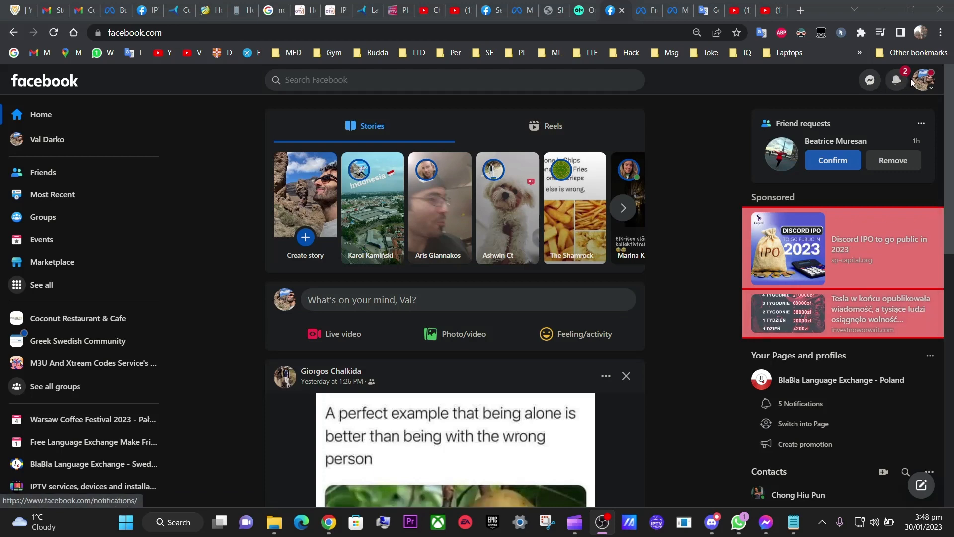
click(930, 80)
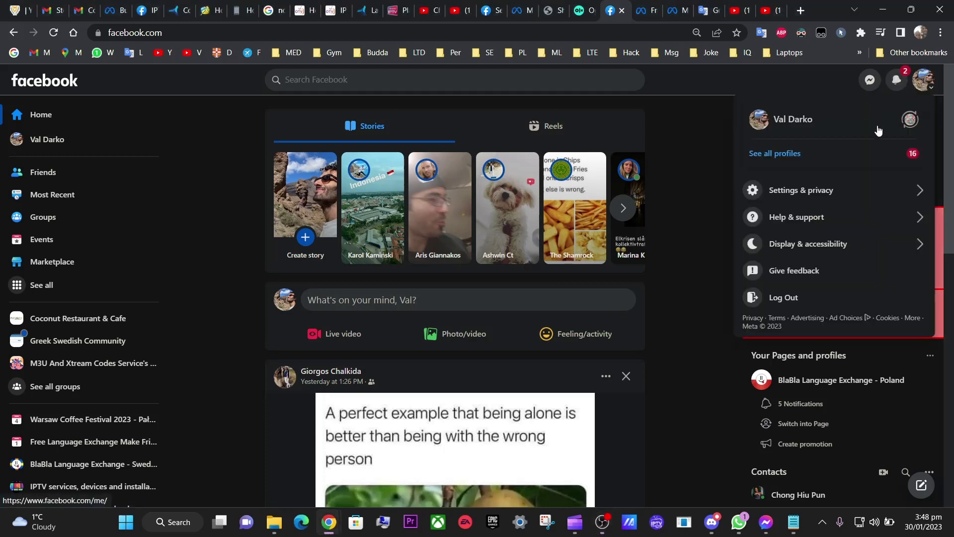
click(774, 153)
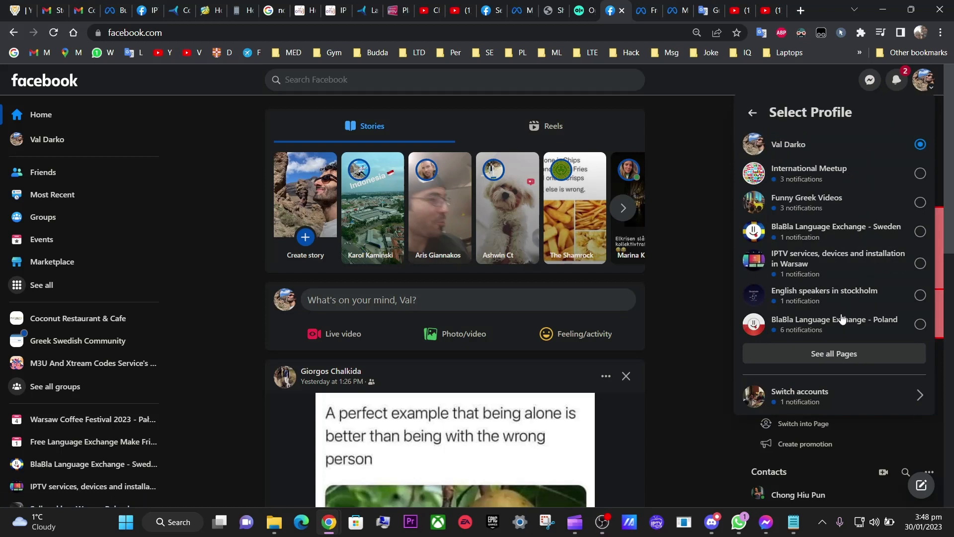
click(919, 232)
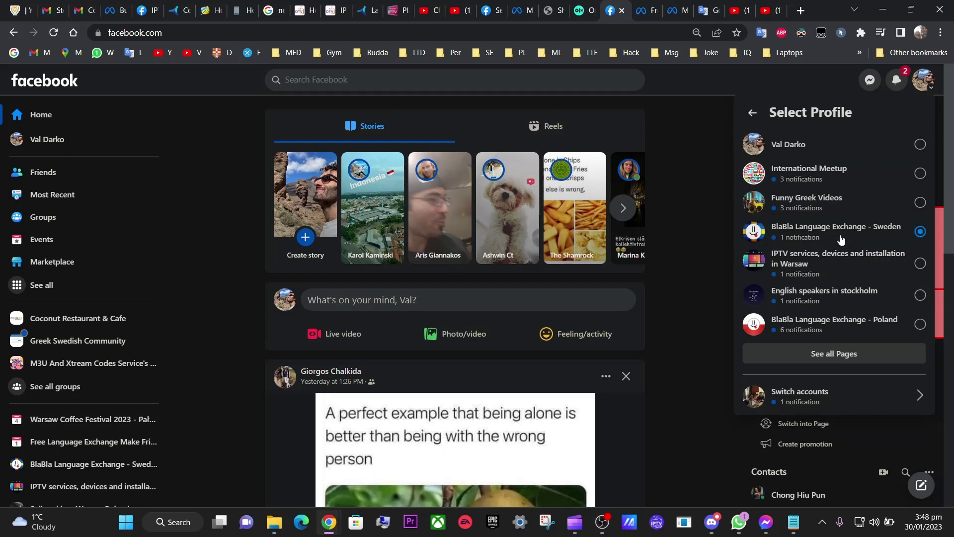
click(836, 232)
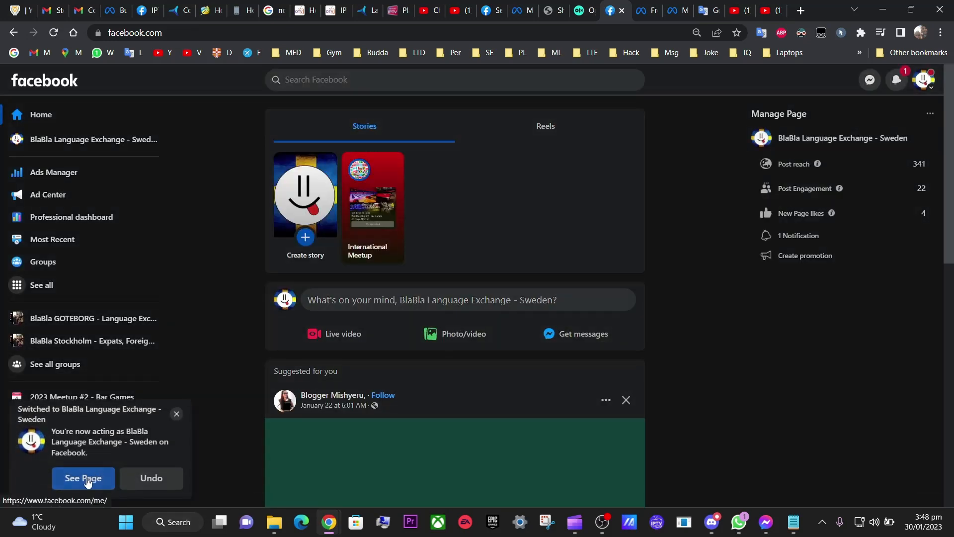
- View the Sweden page itself and enter its Manage Page settings
click(82, 478)
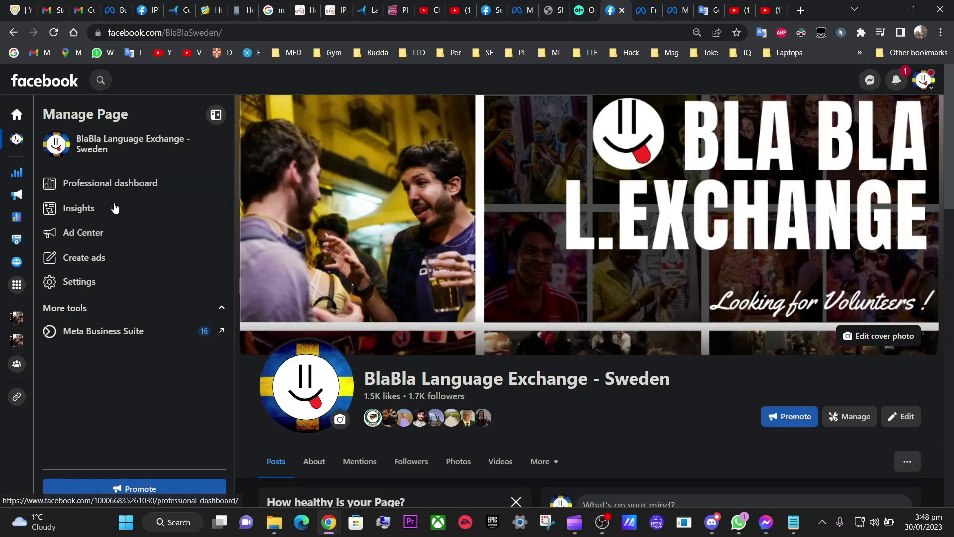
click(79, 281)
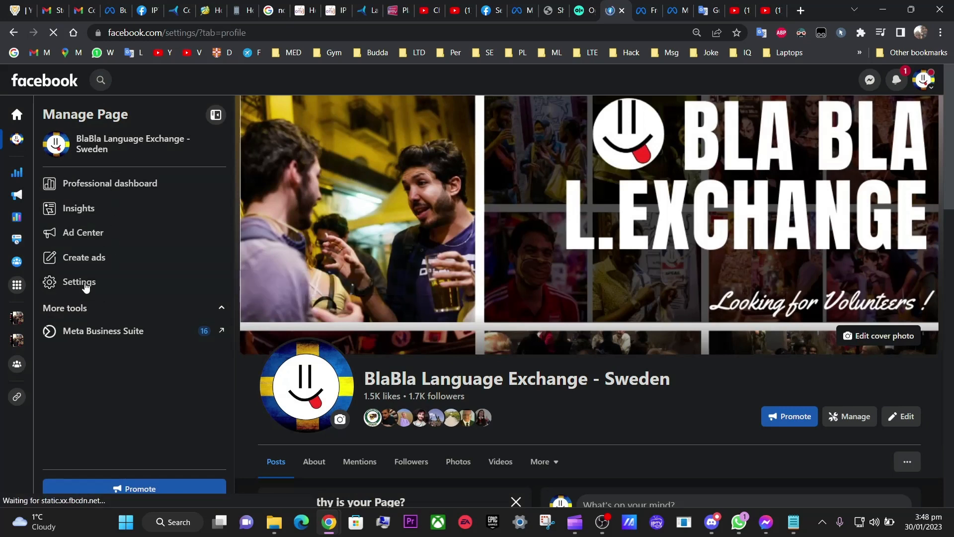
- Show the Page access list via New Pages Experience in settings
click(78, 281)
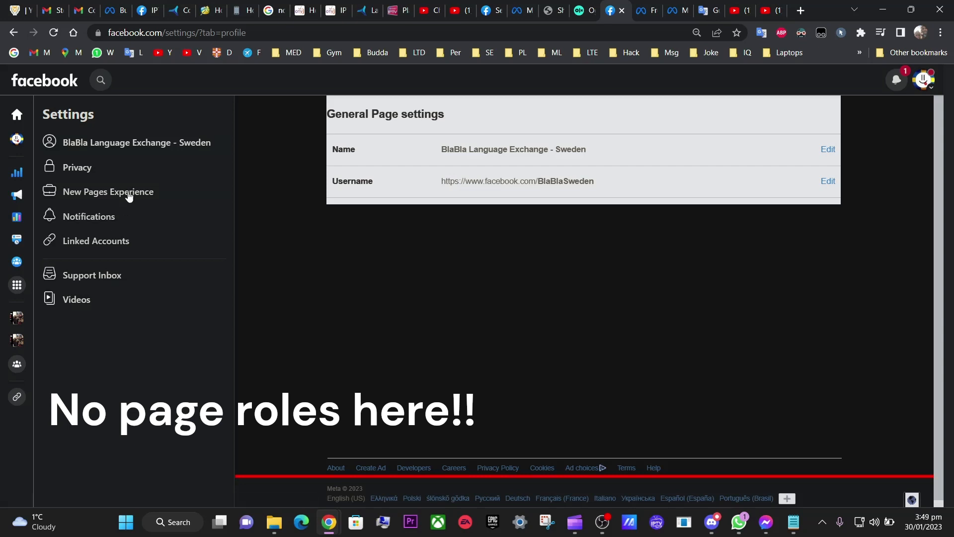
mouse_move(125, 194)
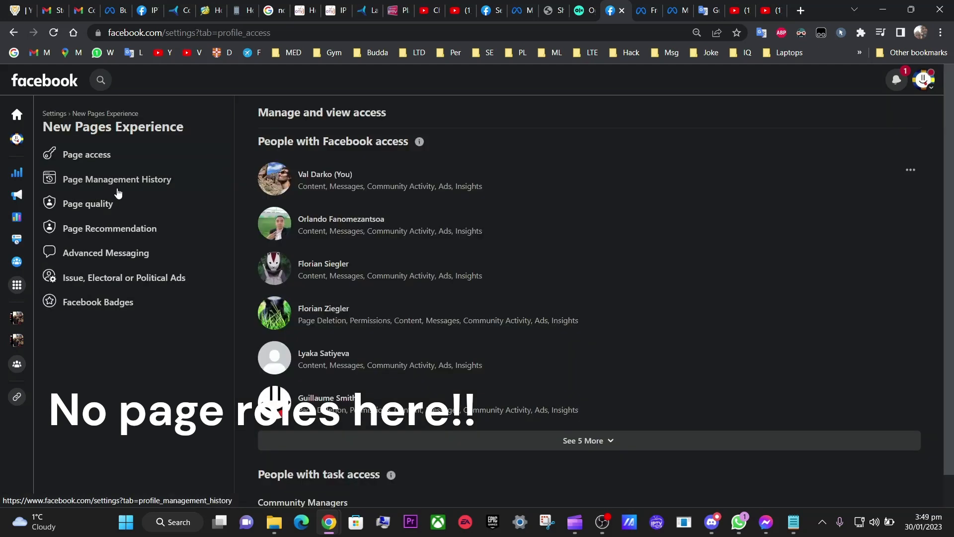
- Remove Val Darko (You) from the page's access, confirming with the password
click(910, 170)
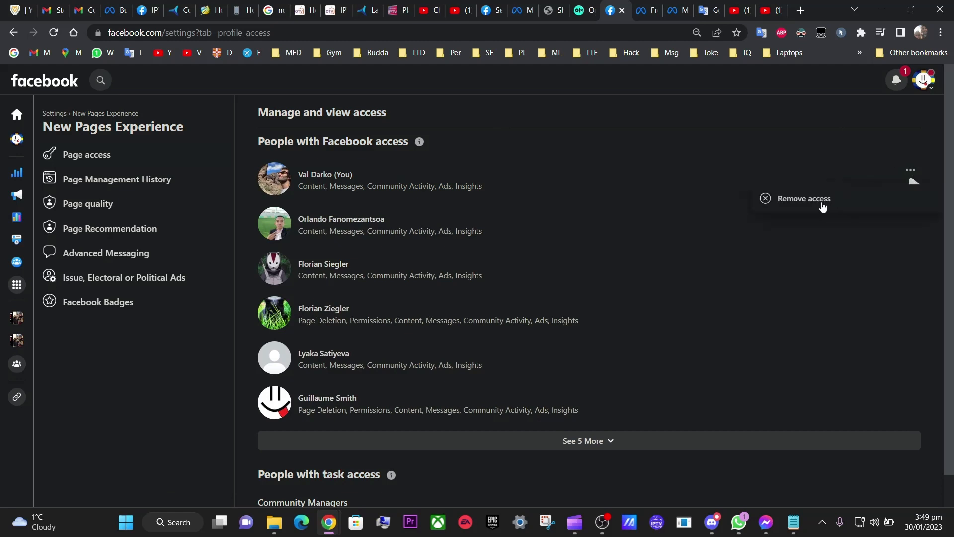
click(803, 199)
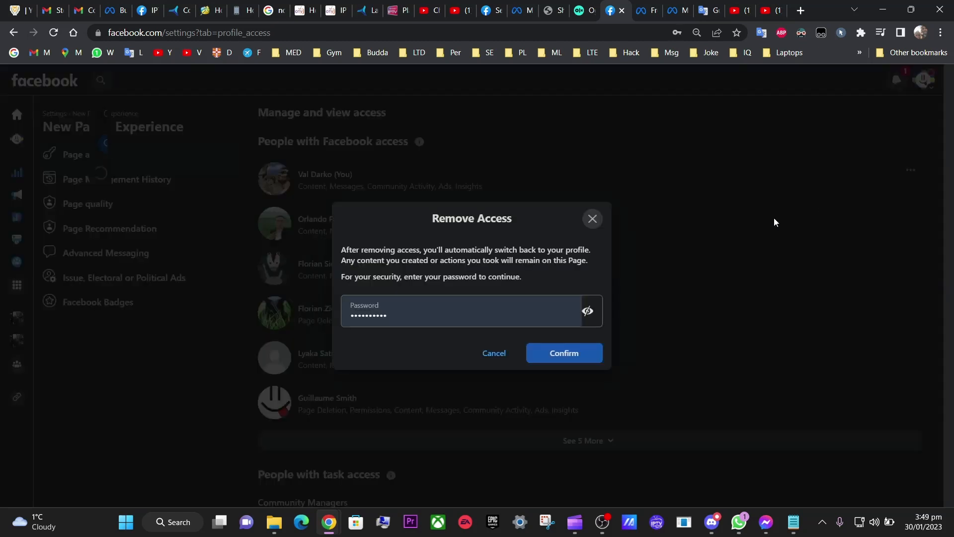
click(562, 353)
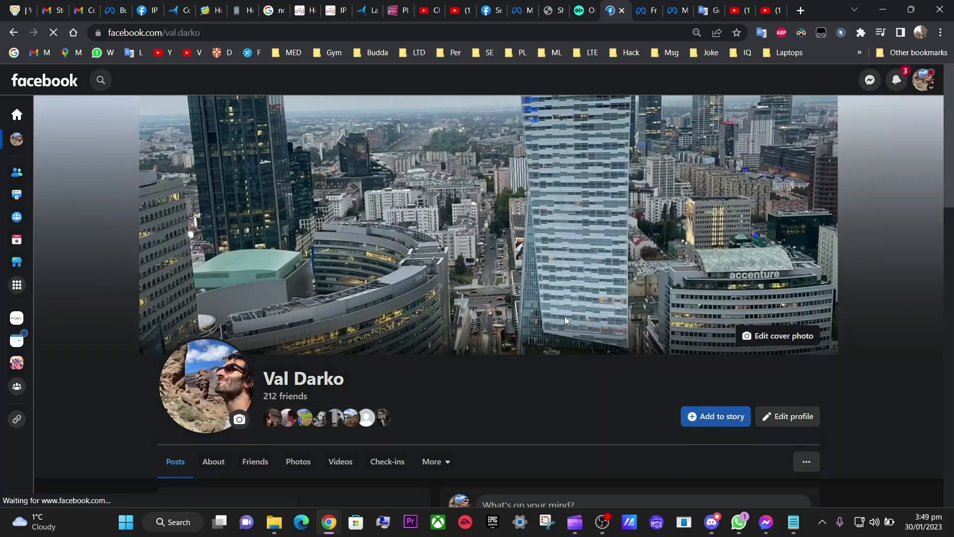
- List all profiles to verify the Sweden page is no longer among them
scroll(down, 3)
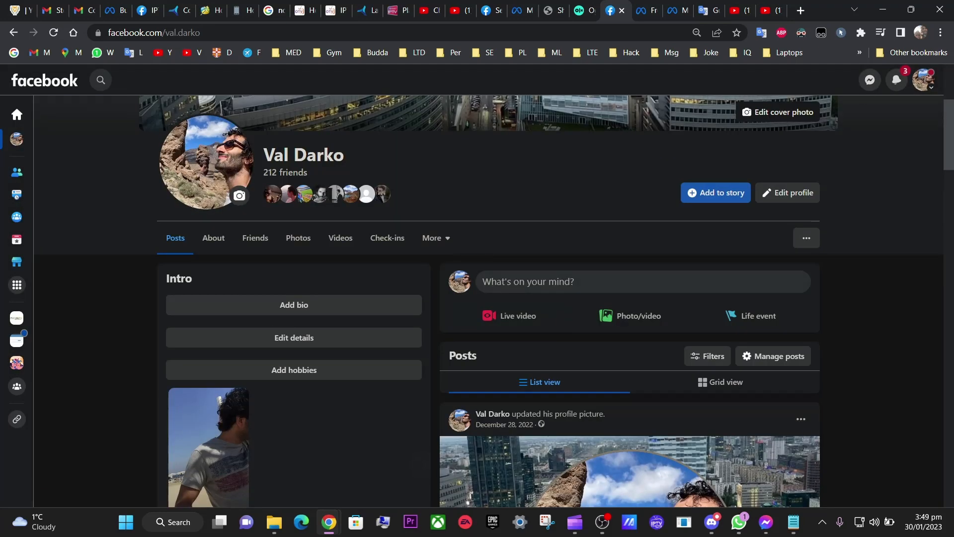
mouse_move(920, 78)
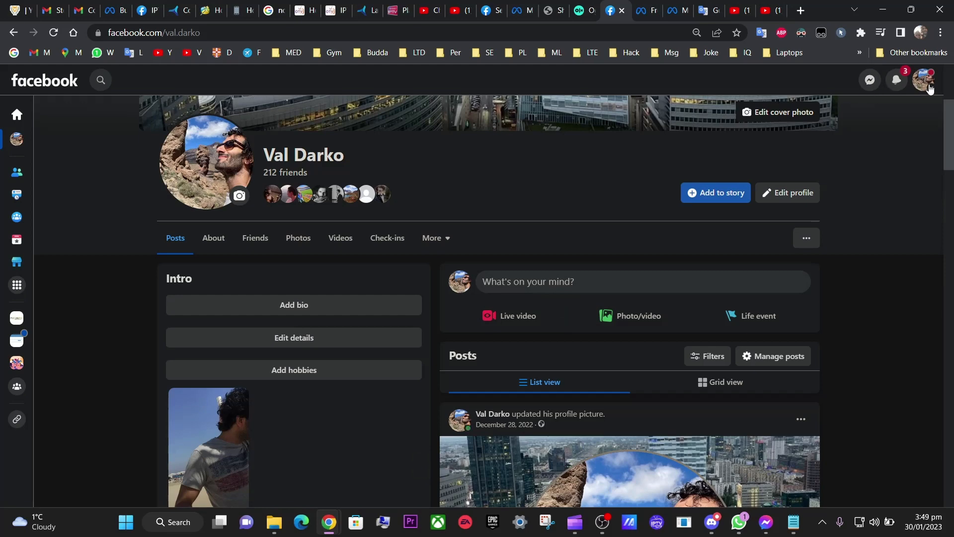
click(924, 79)
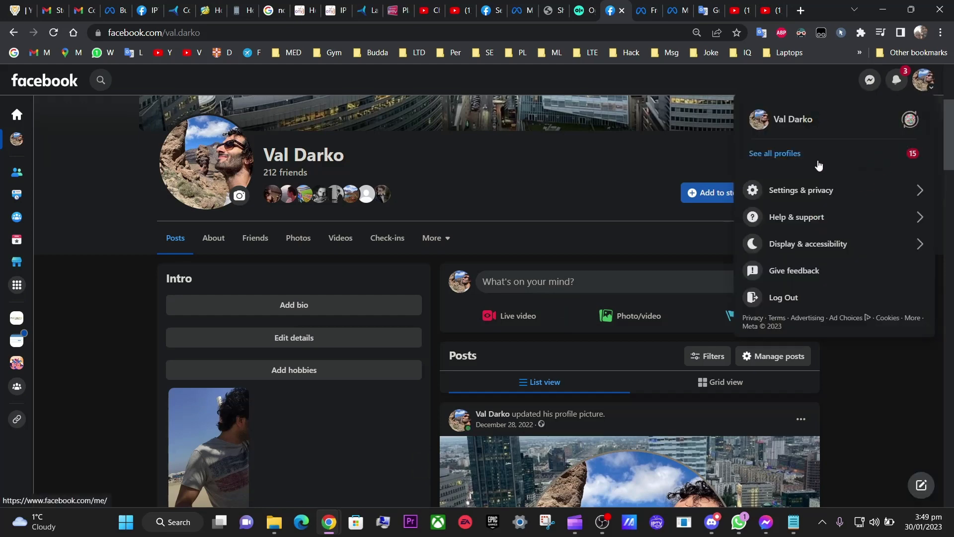
click(774, 153)
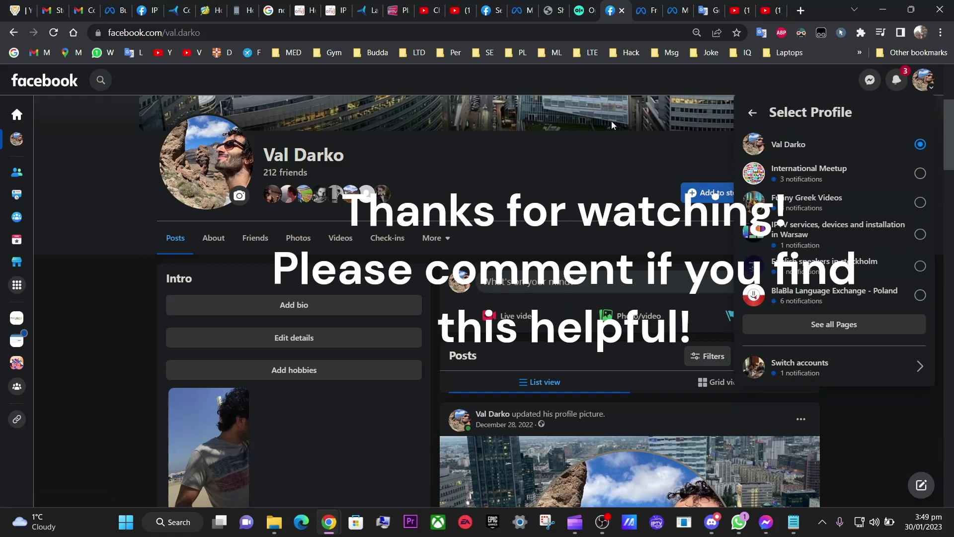
mouse_move(496, 142)
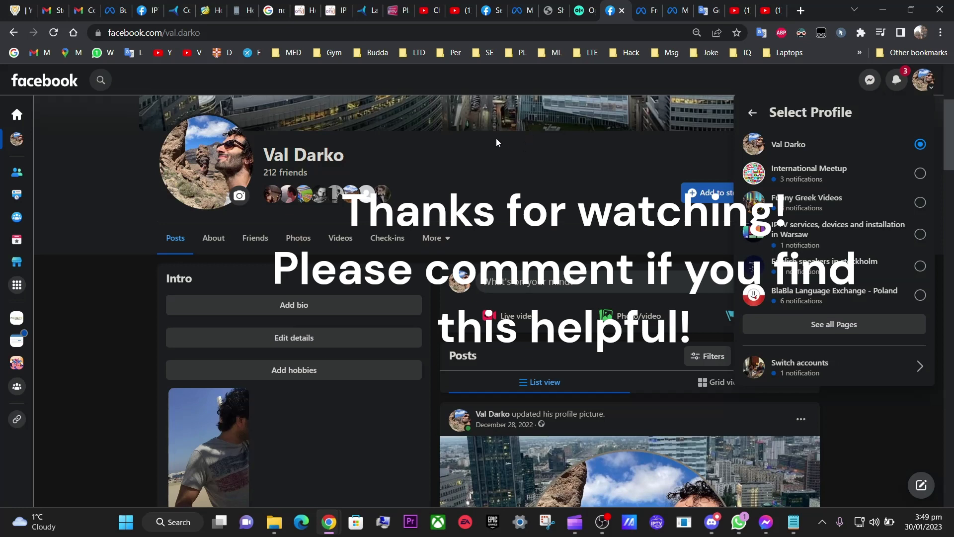
mouse_move(565, 178)
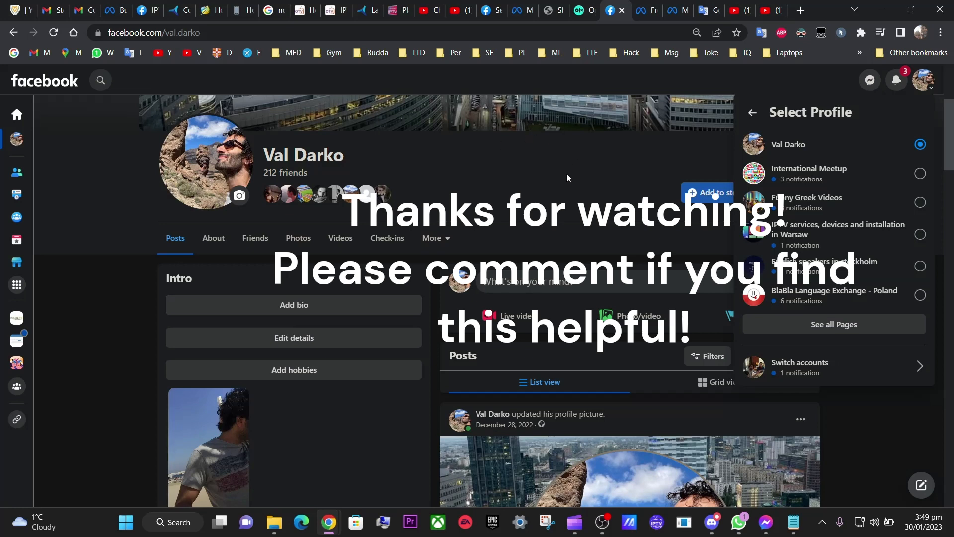